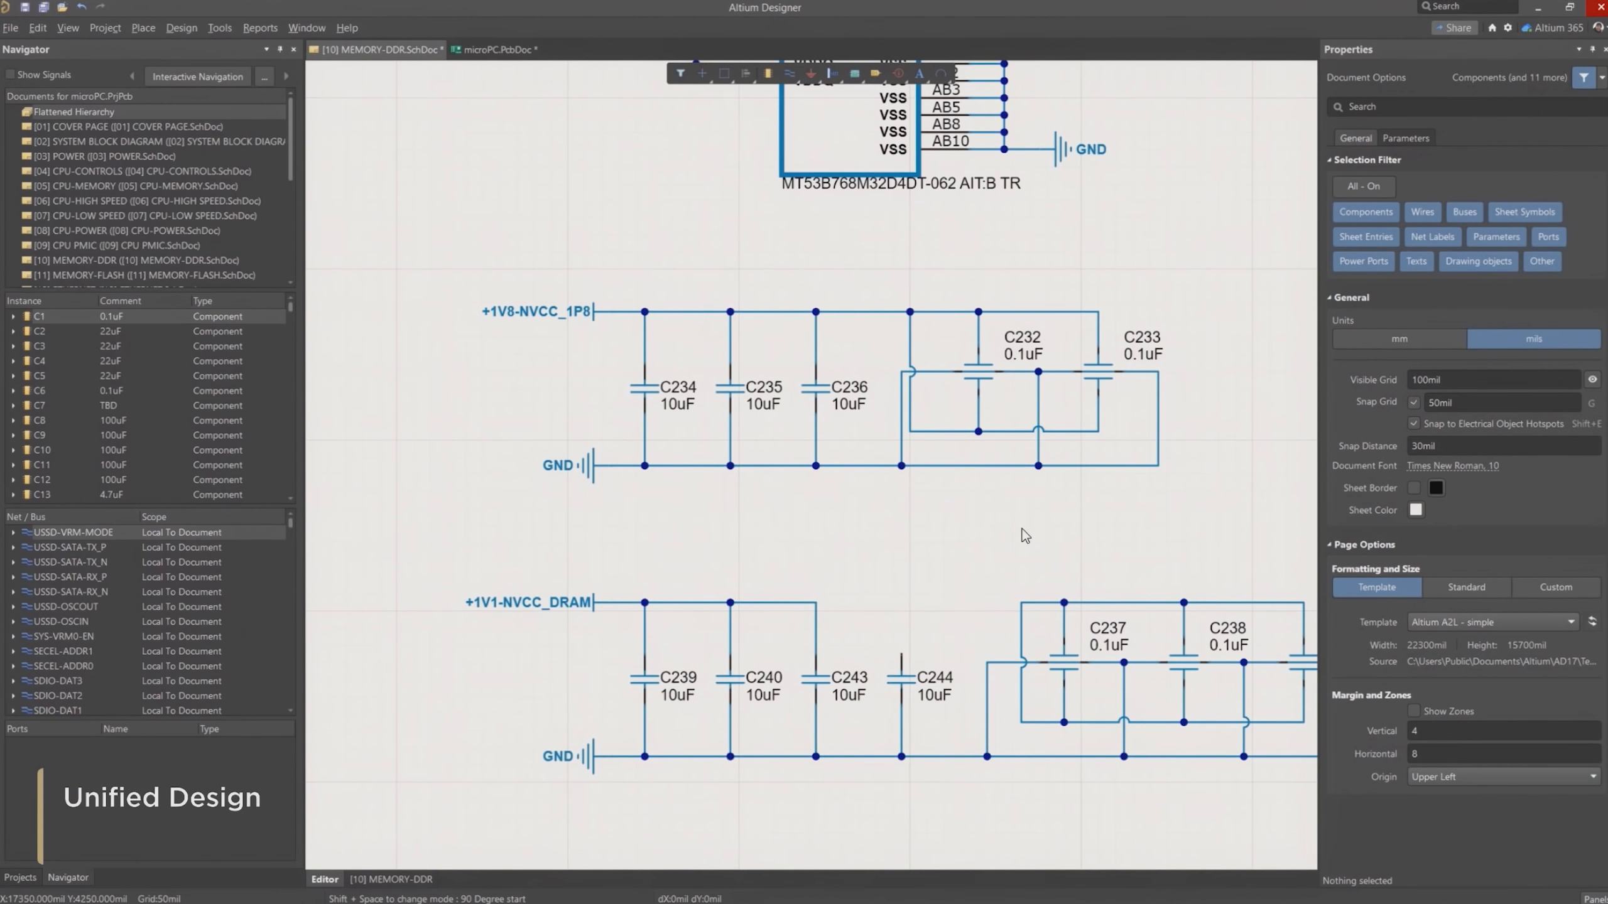
Connect C244's top terminal to the +1V1-NVCC_DRAM supply rail with a wire.
click(906, 600)
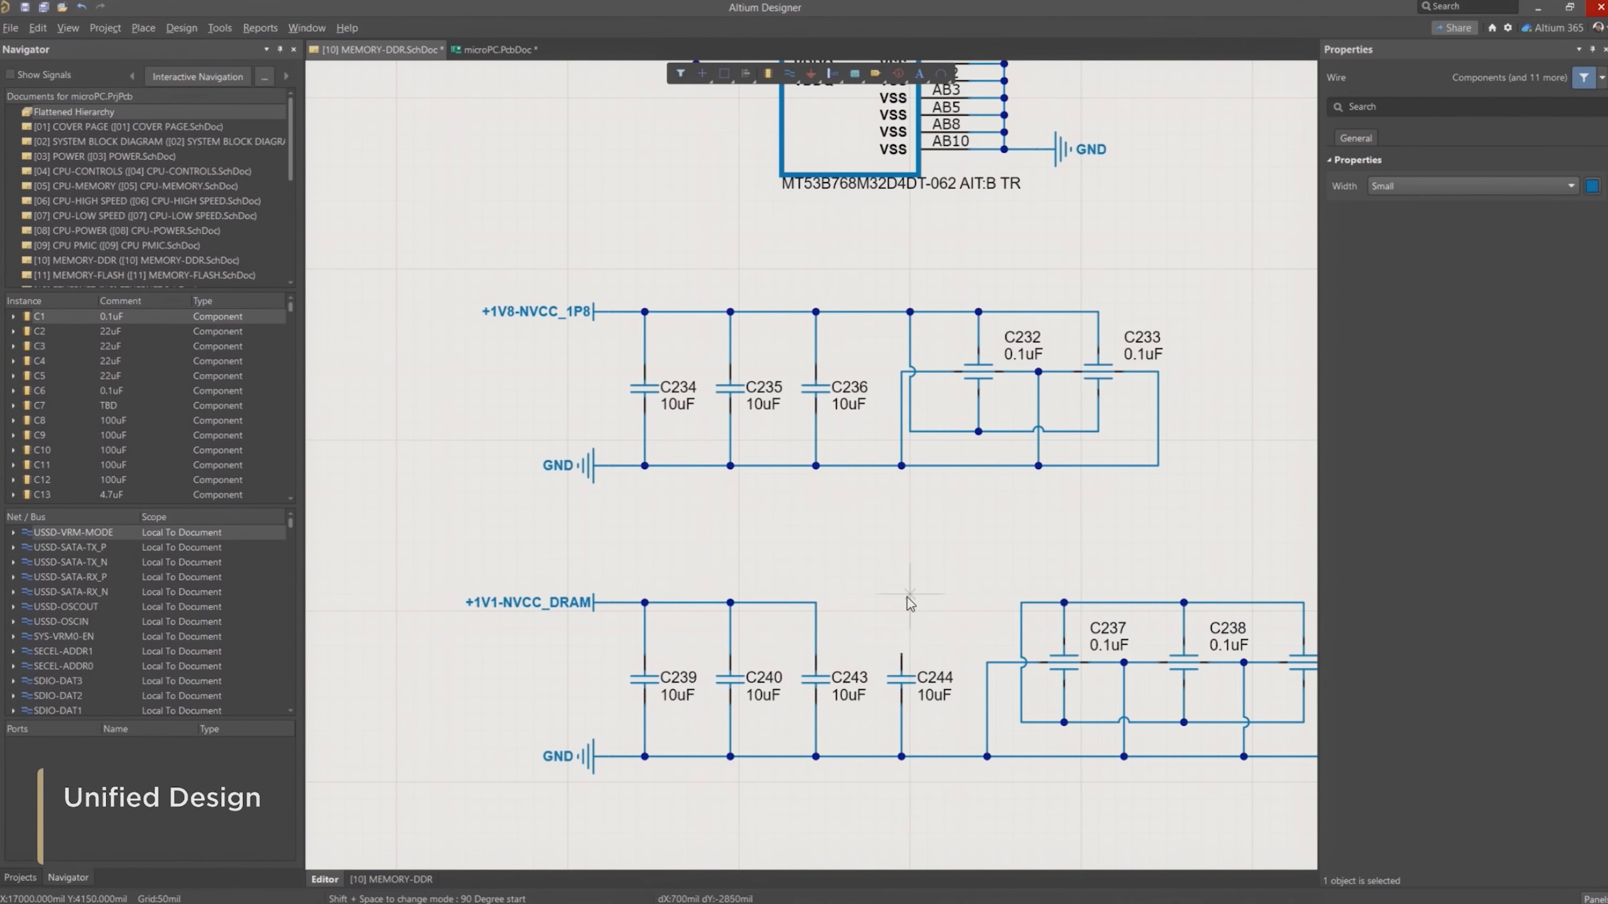
mouse_move(926, 600)
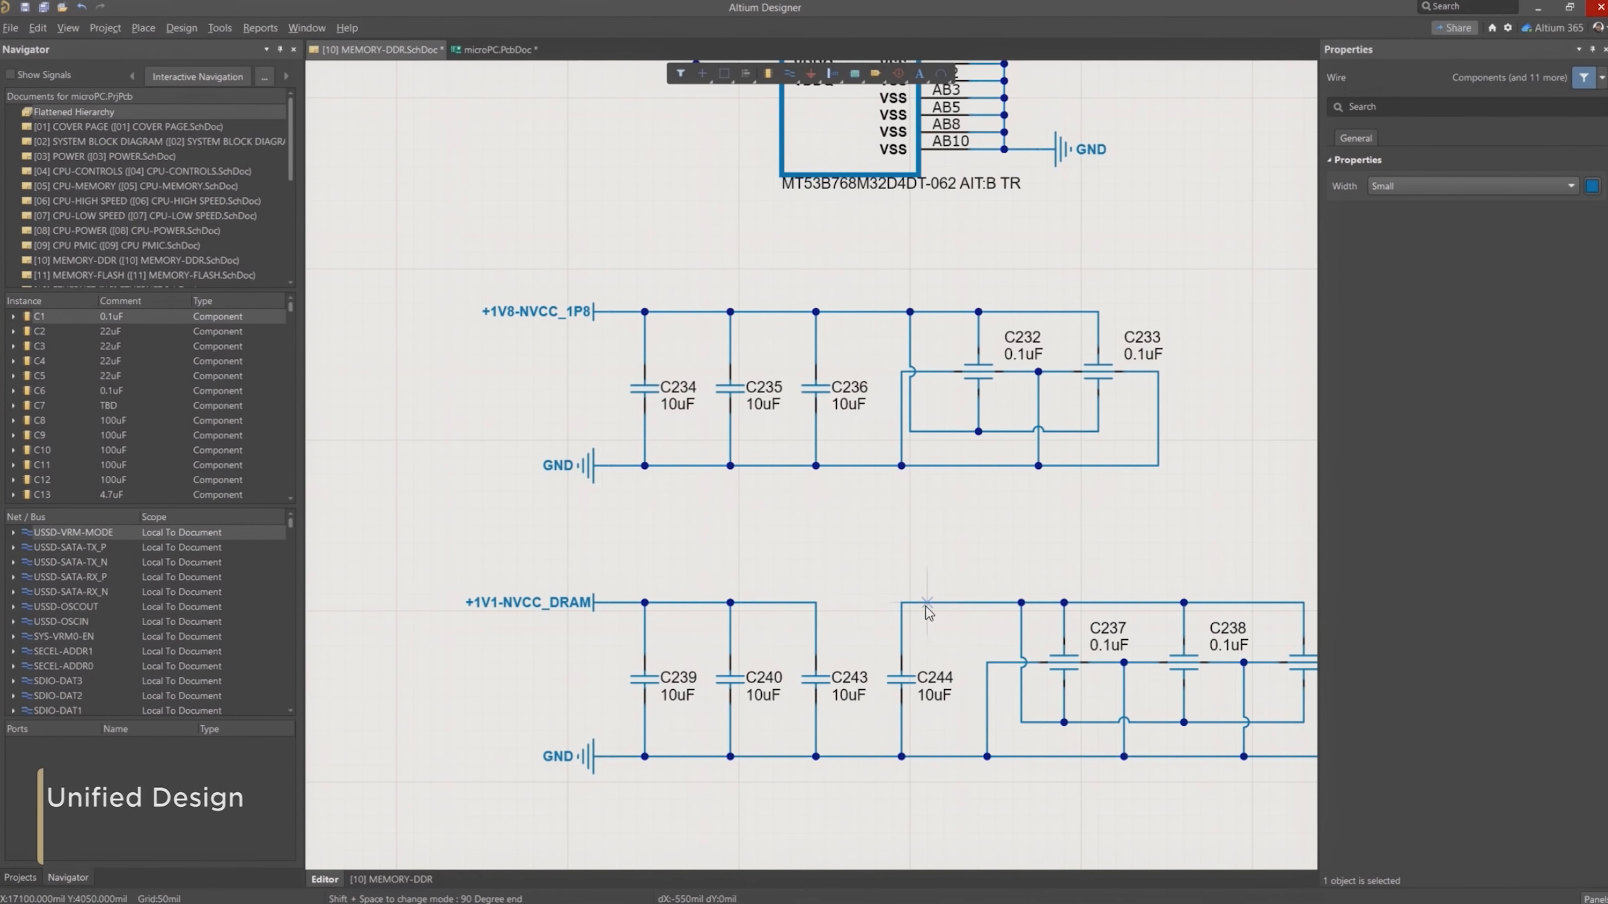
click(498, 49)
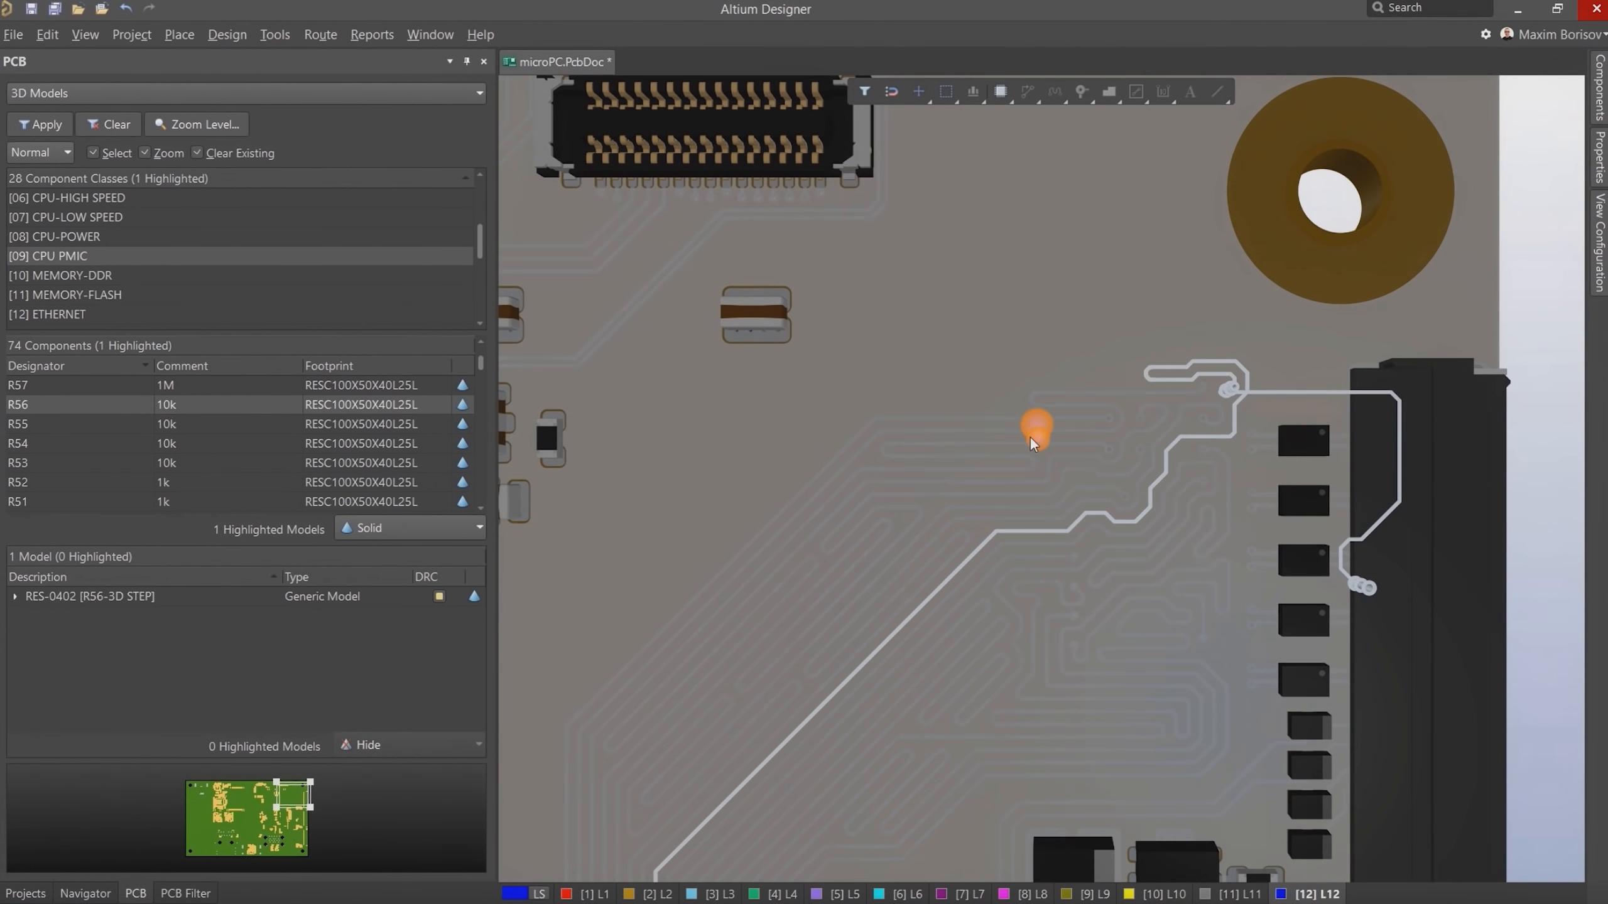
Zoom the 3D microPC board to inspect routed traces and components around R56.
scroll(down, 3)
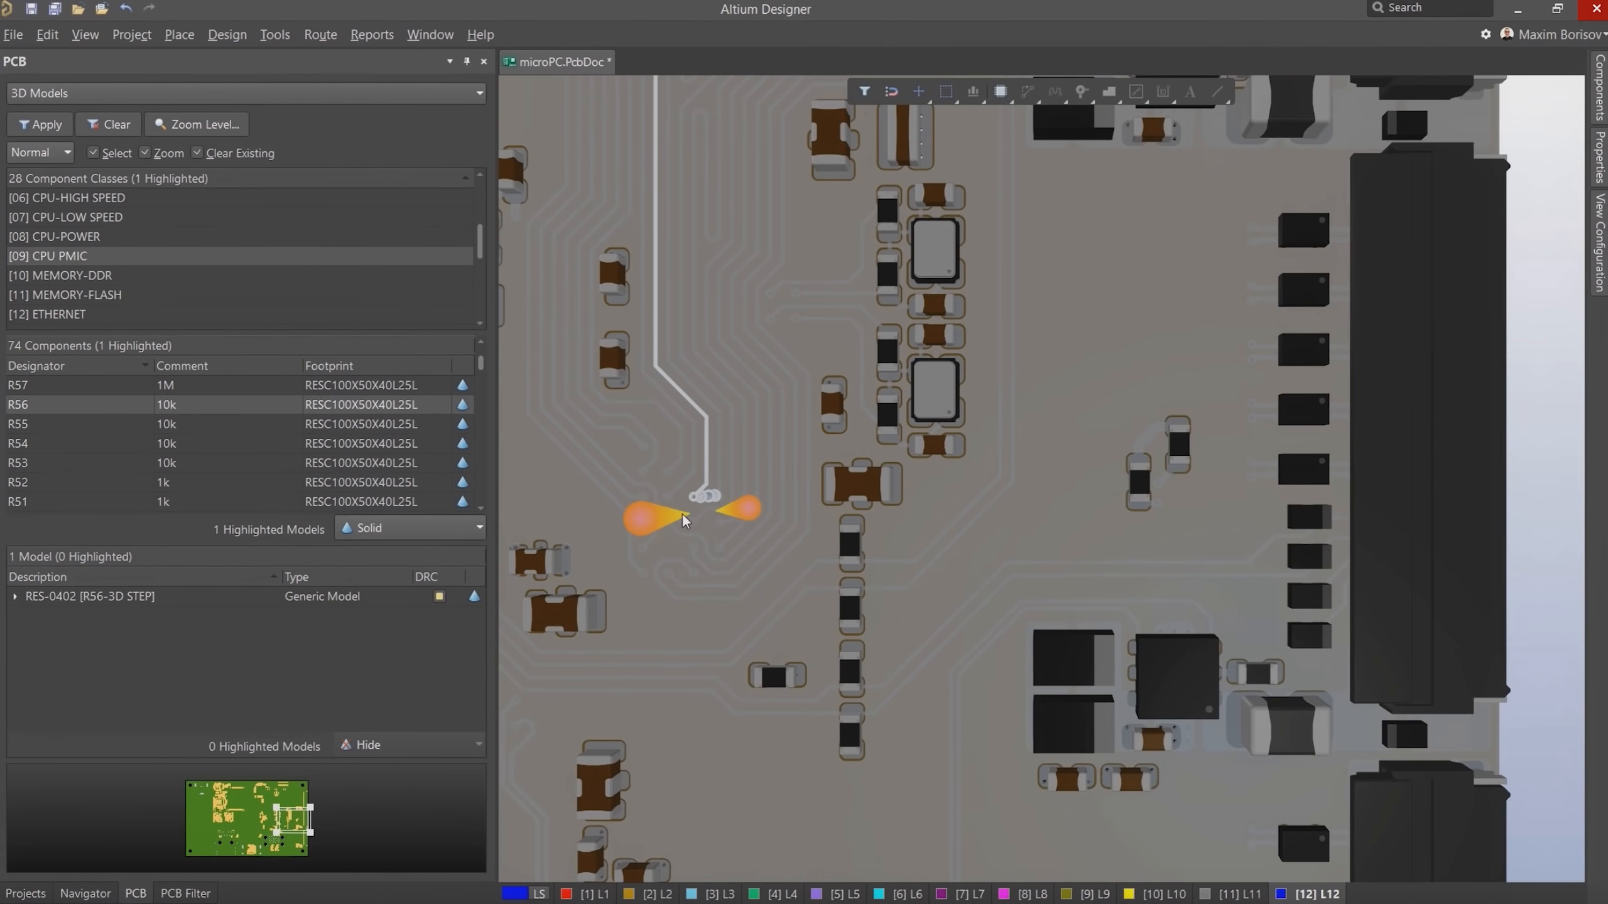